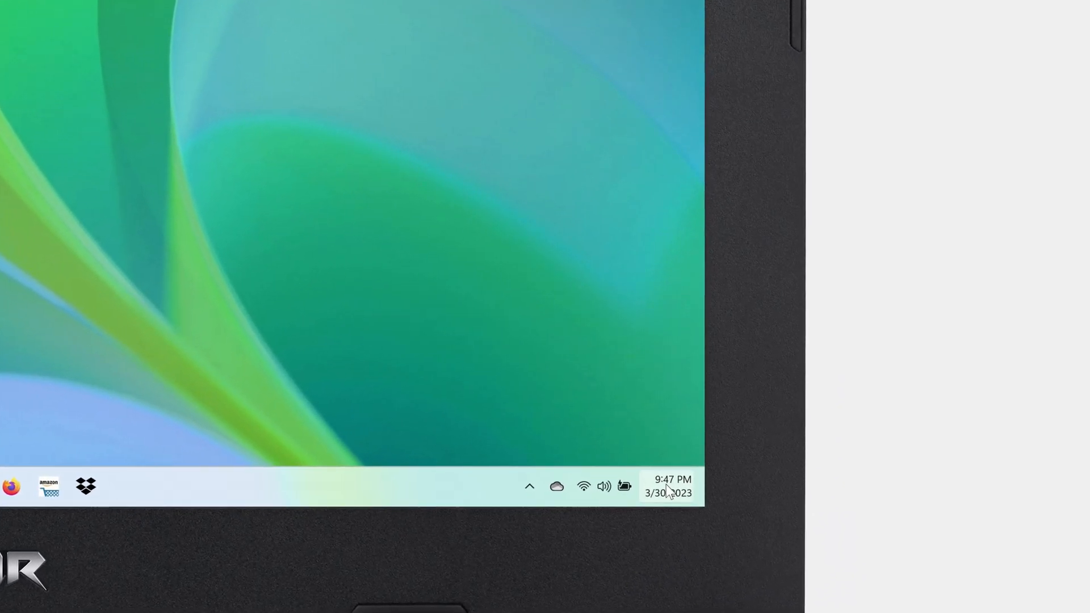
Toggle Do Not Disturb on and back off from the notifications and calendar panel
{"action": "left_click", "coordinate": [668, 485]}
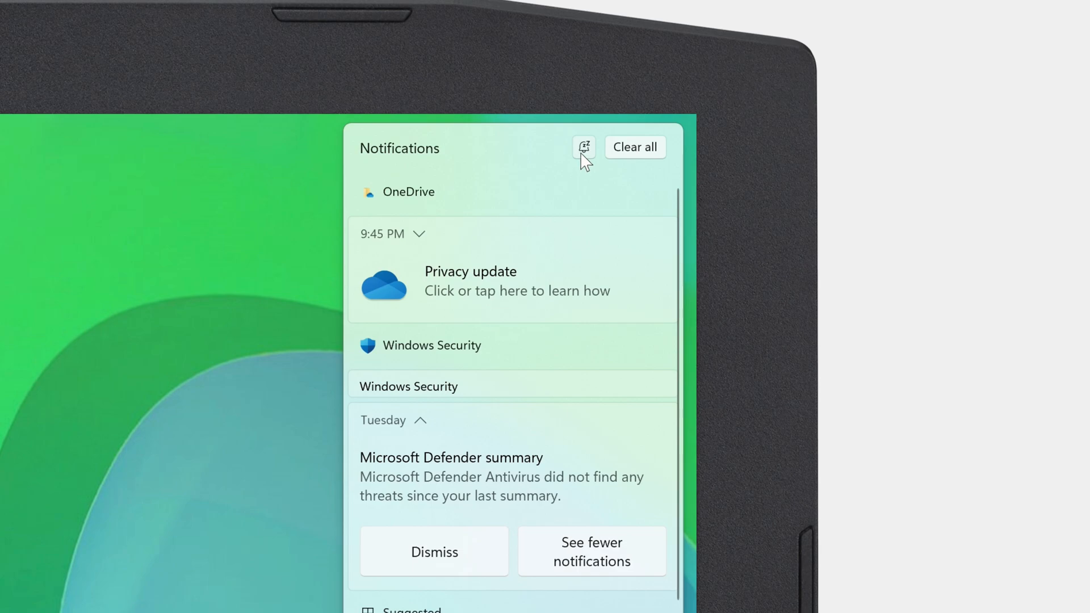
{"action": "left_click", "coordinate": [583, 147]}
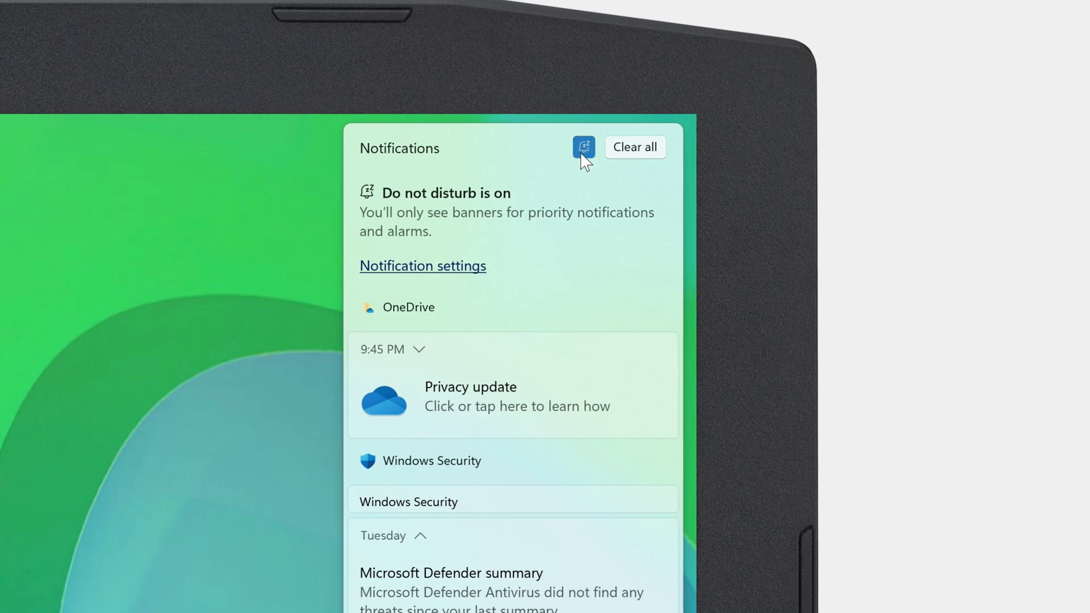
{"action": "left_click", "coordinate": [583, 146]}
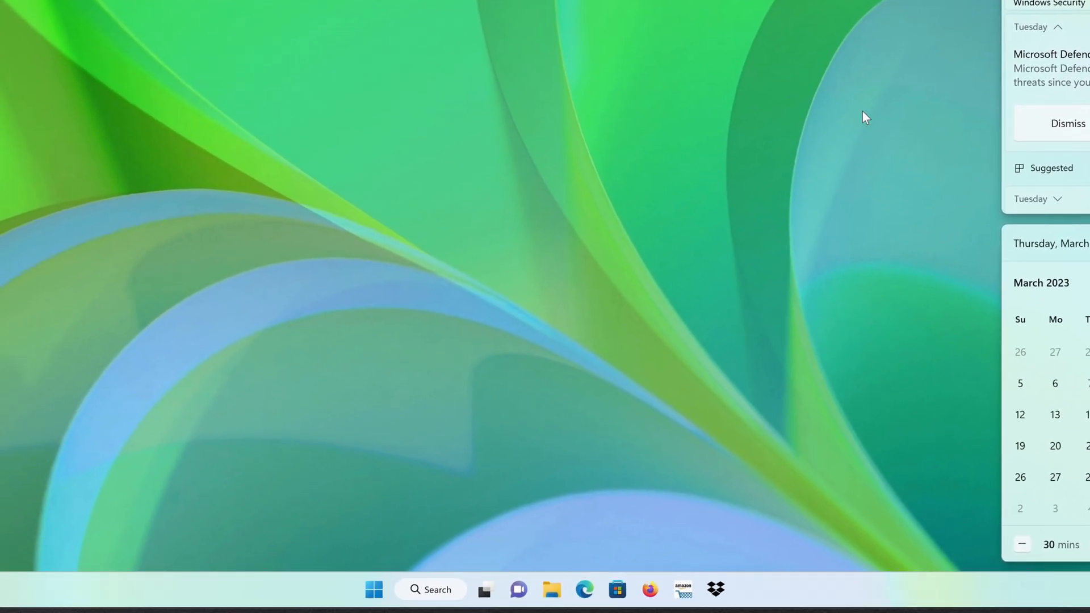
Switch Do not disturb to On on the System > Notifications settings page
{"action": "left_click", "coordinate": [373, 589]}
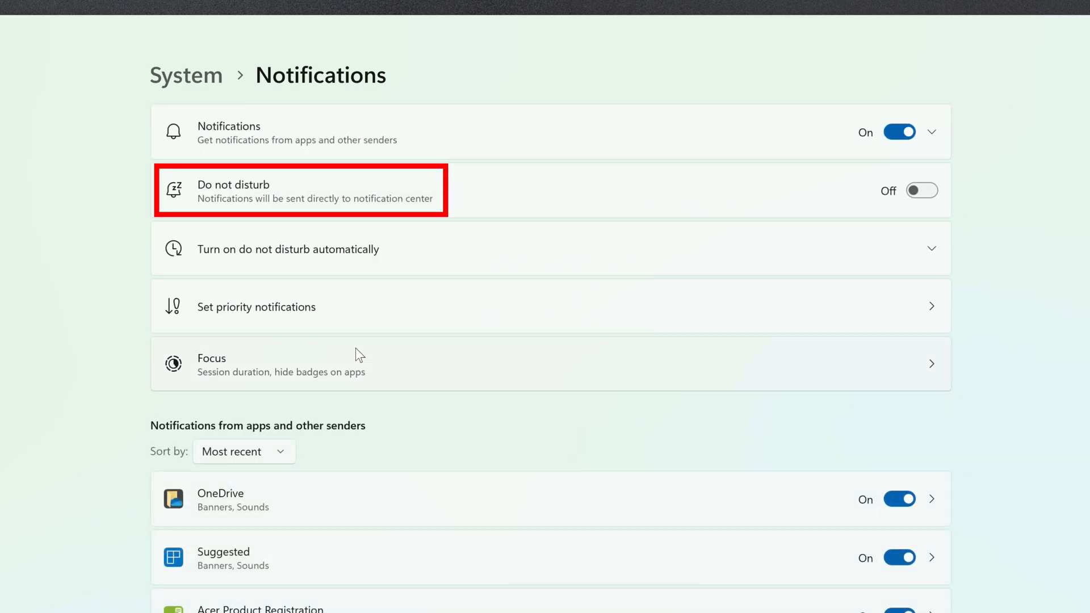
{"action": "mouse_move", "coordinate": [883, 225]}
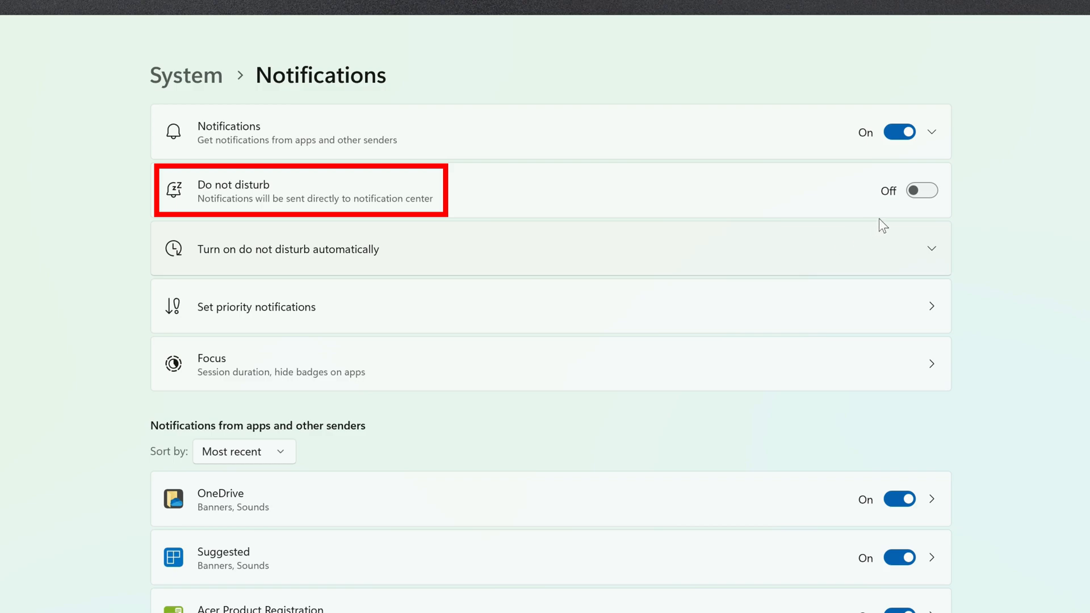
{"action": "left_click", "coordinate": [920, 190]}
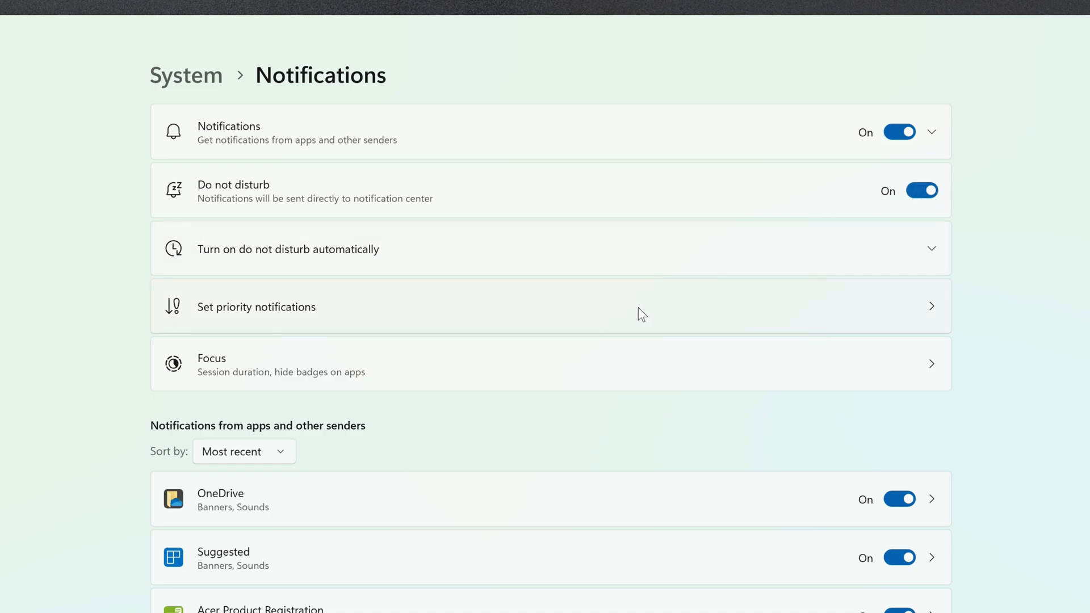
Add OneDrive to the priority notifications app list alongside Clock and Nearby sharing
{"action": "left_click", "coordinate": [256, 306]}
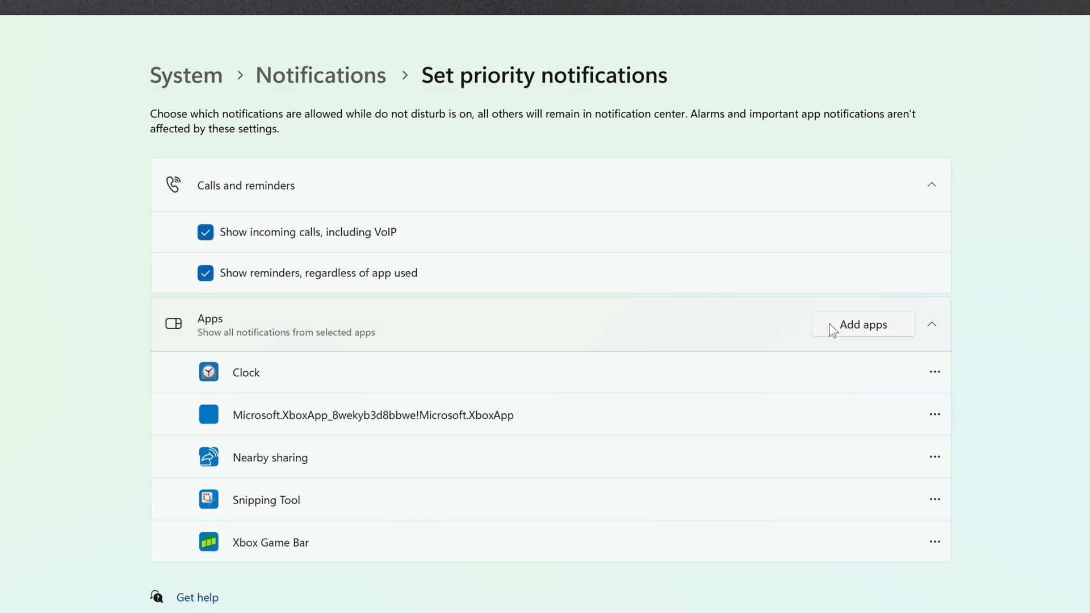
{"action": "left_click", "coordinate": [863, 324]}
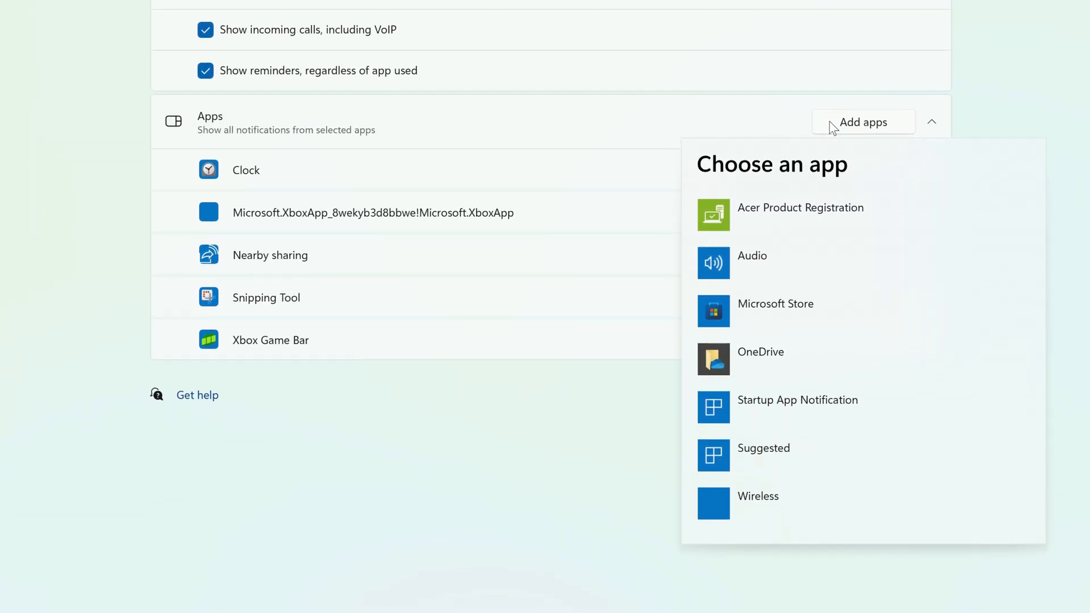
{"action": "mouse_move", "coordinate": [827, 356]}
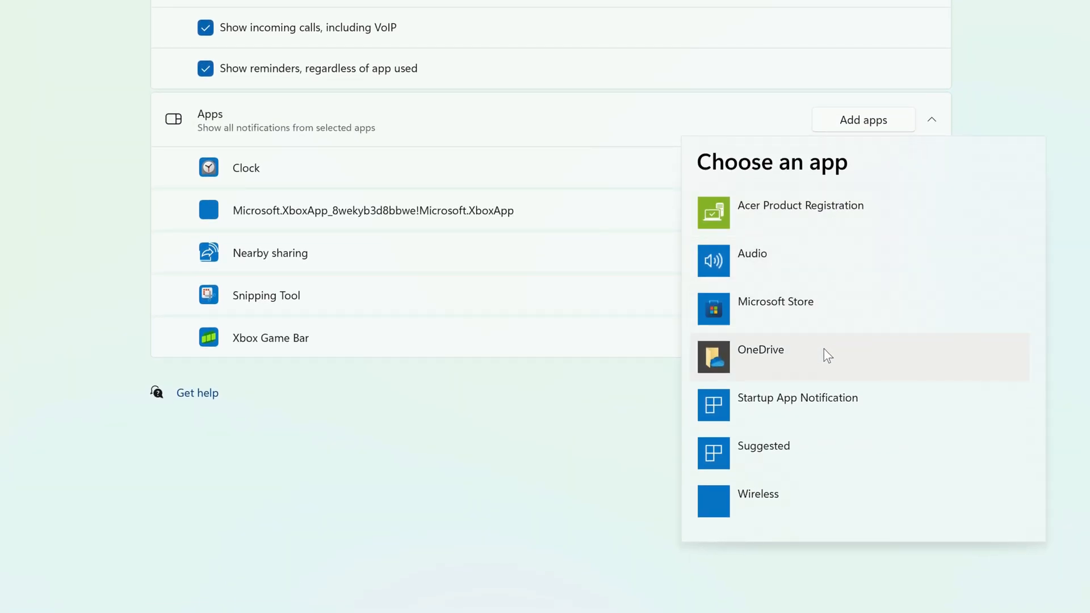
{"action": "left_click", "coordinate": [760, 349]}
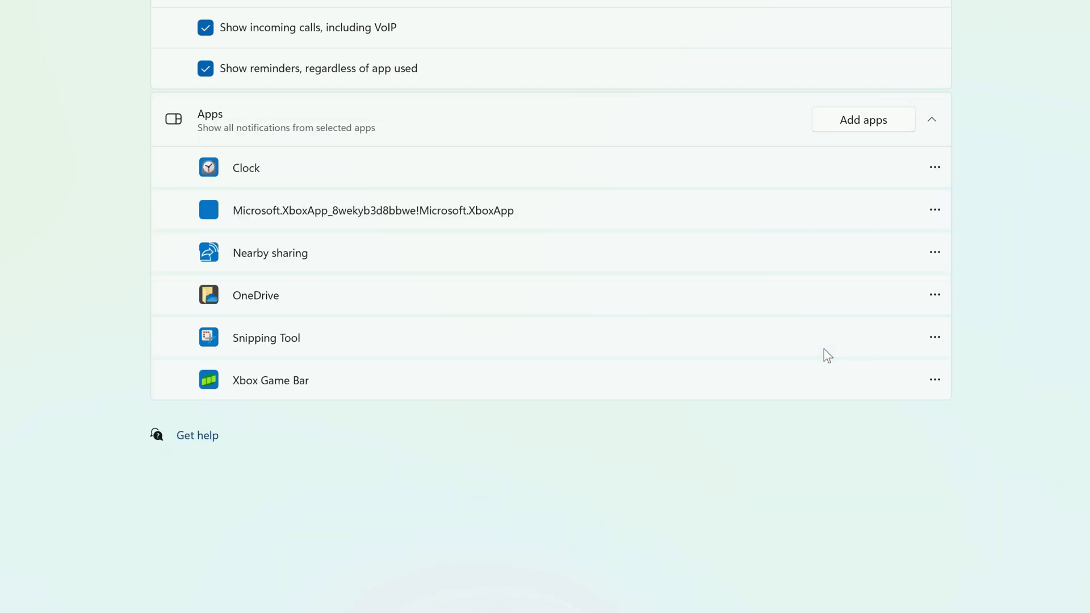
{"action": "left_click", "coordinate": [935, 209]}
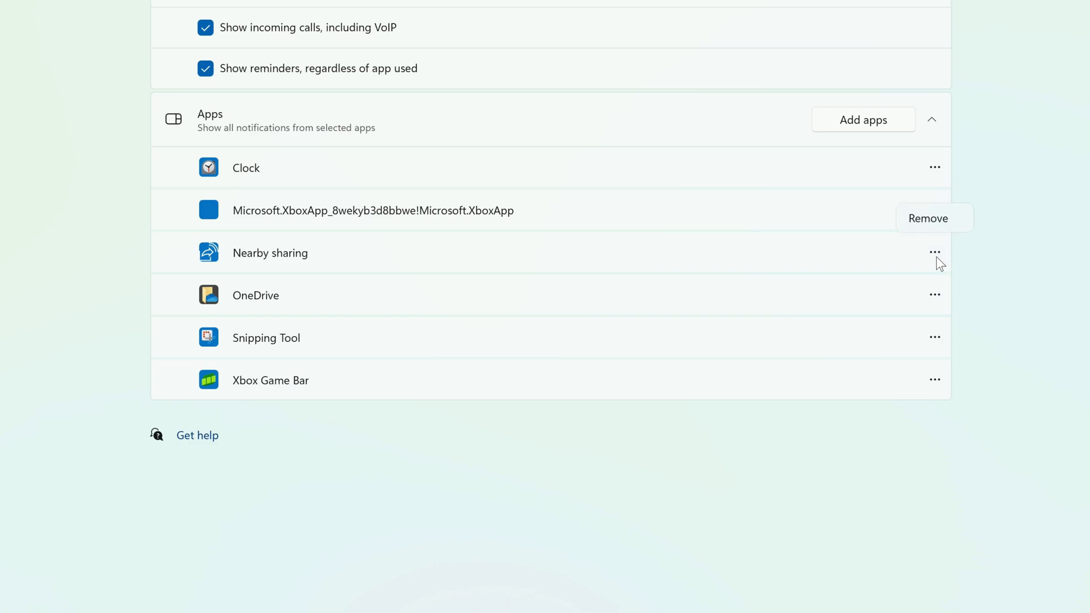
Remove Nearby sharing from the priority notifications app list
{"action": "left_click", "coordinate": [926, 218]}
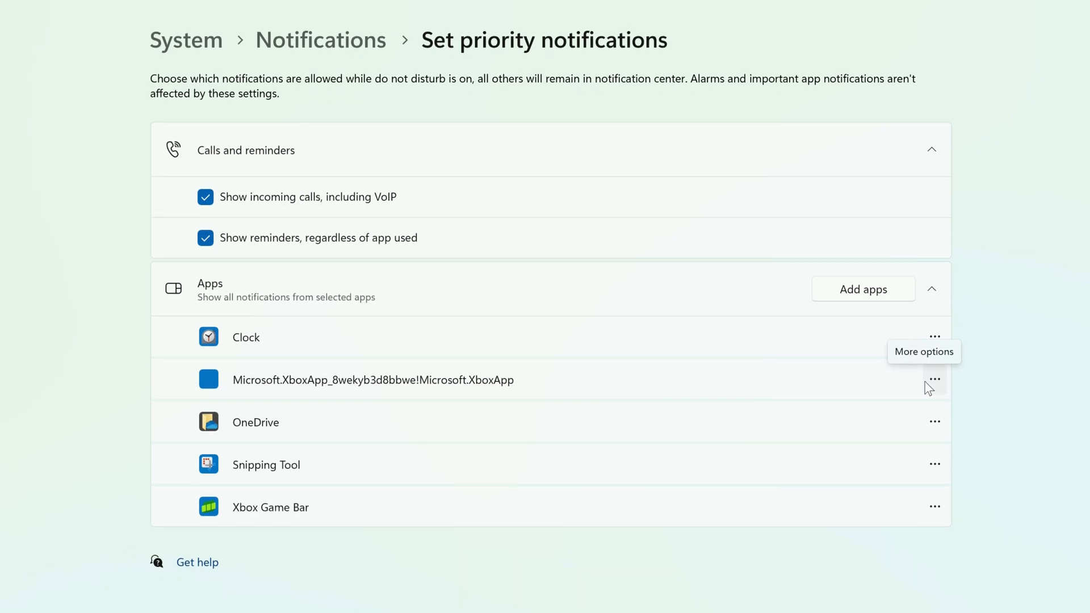
{"action": "mouse_move", "coordinate": [360, 49]}
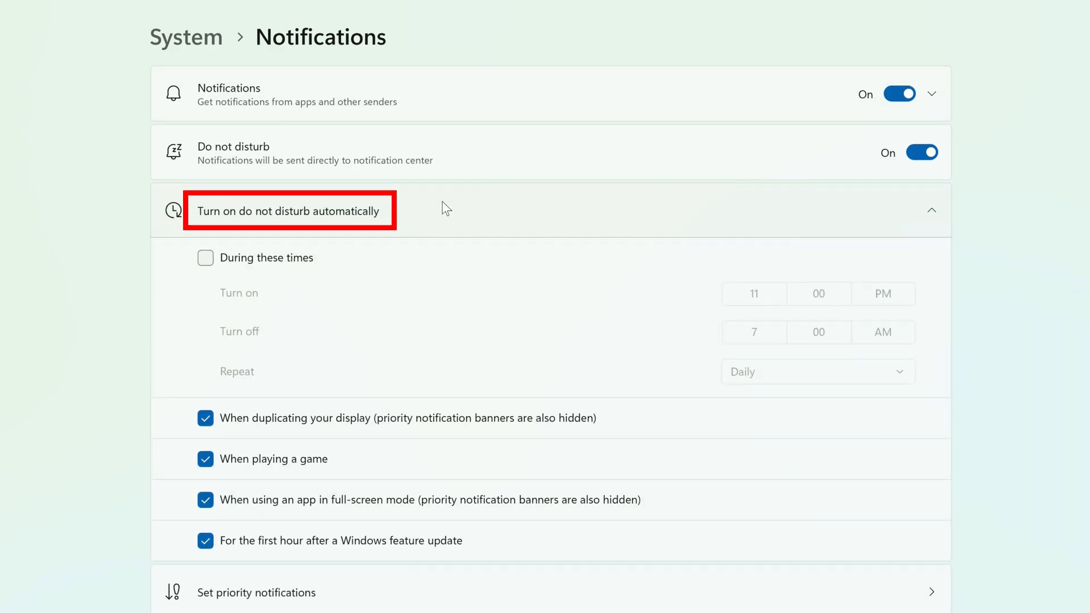
Scroll the Notifications page down to the automatic Do not disturb options
{"action": "scroll", "scroll_direction": "down", "scroll_amount": 3}
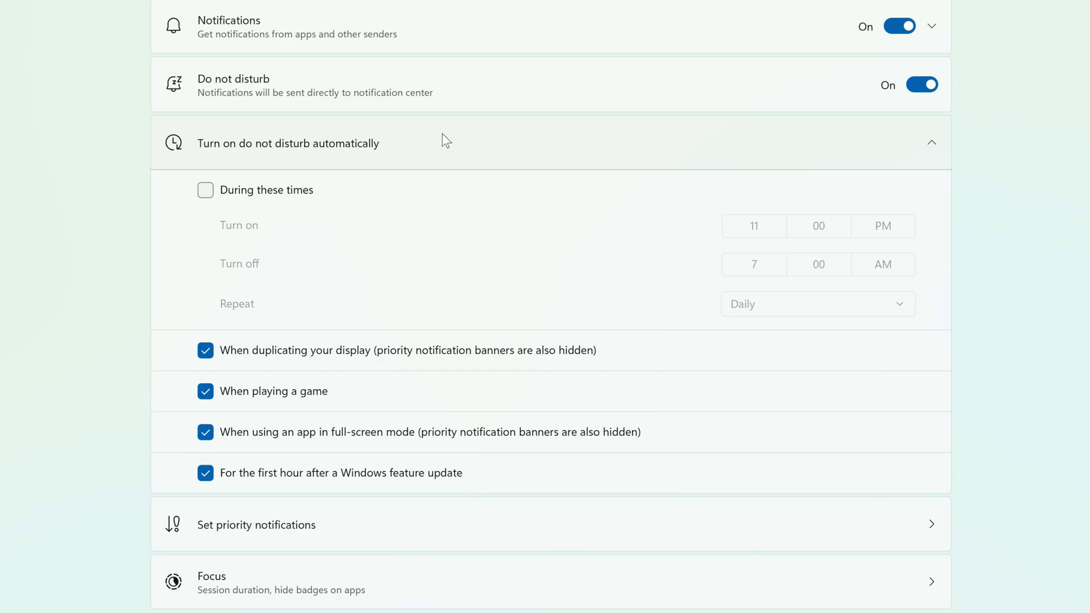
{"action": "mouse_move", "coordinate": [400, 142]}
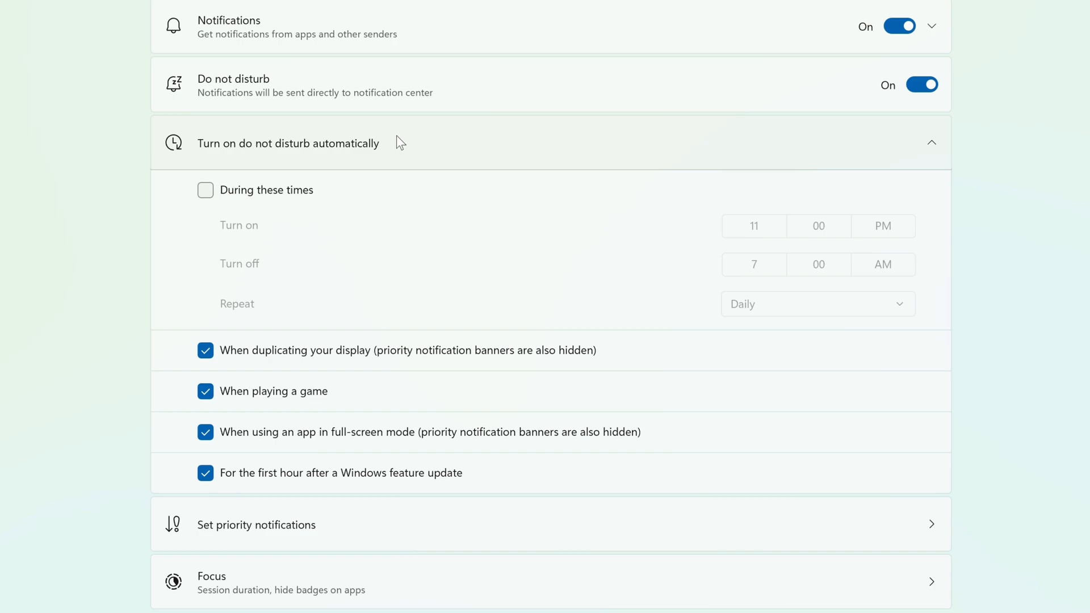
Enable the 'During these times' schedule from 11 PM to 7 AM with daily repeat
{"action": "left_click", "coordinate": [205, 189]}
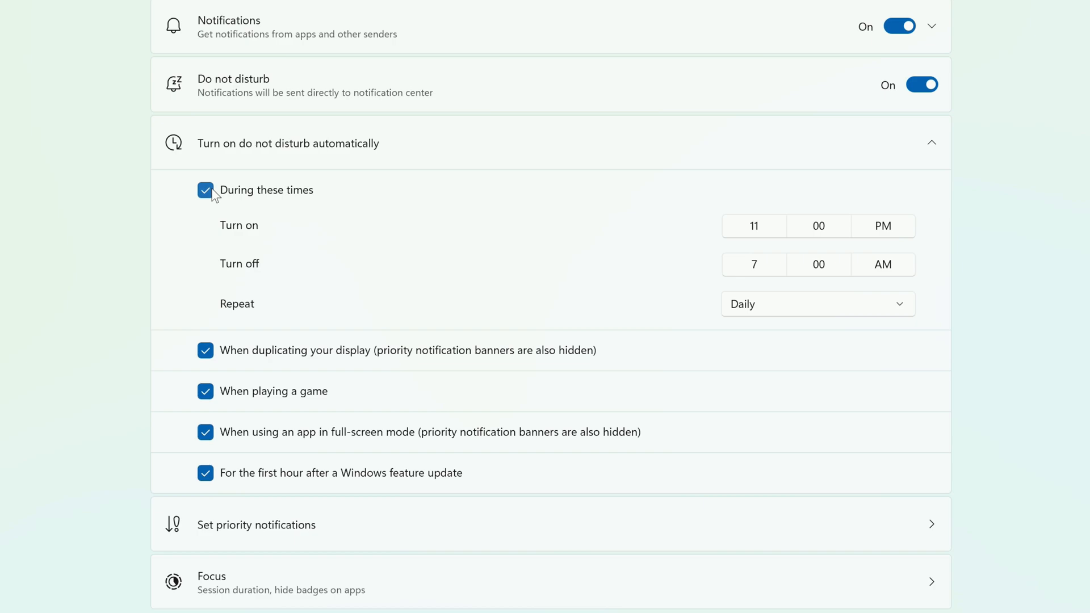
{"action": "mouse_move", "coordinate": [292, 197]}
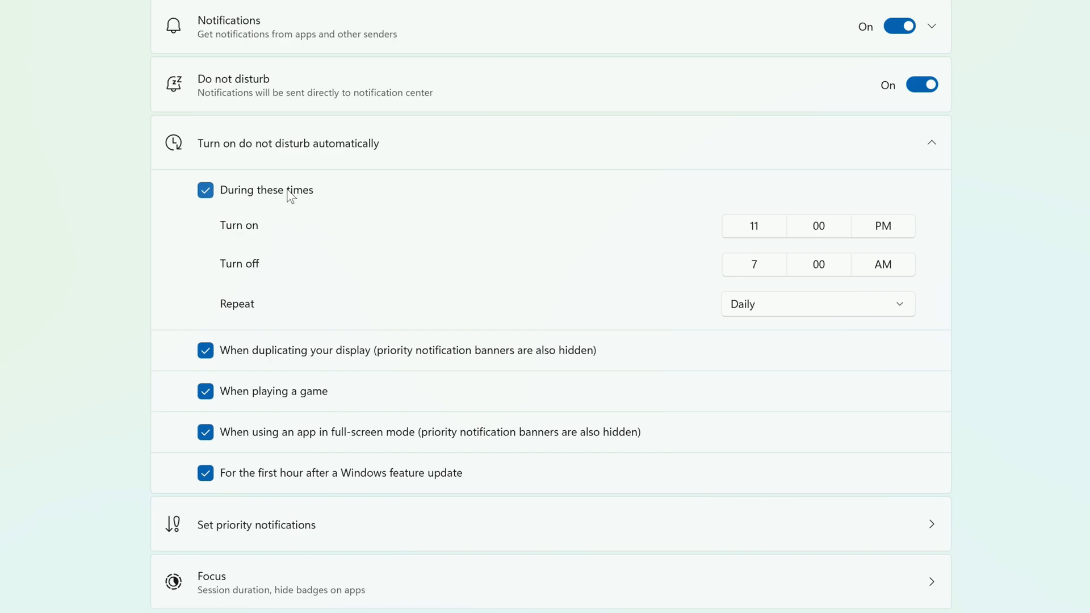
{"action": "left_click", "coordinate": [818, 303]}
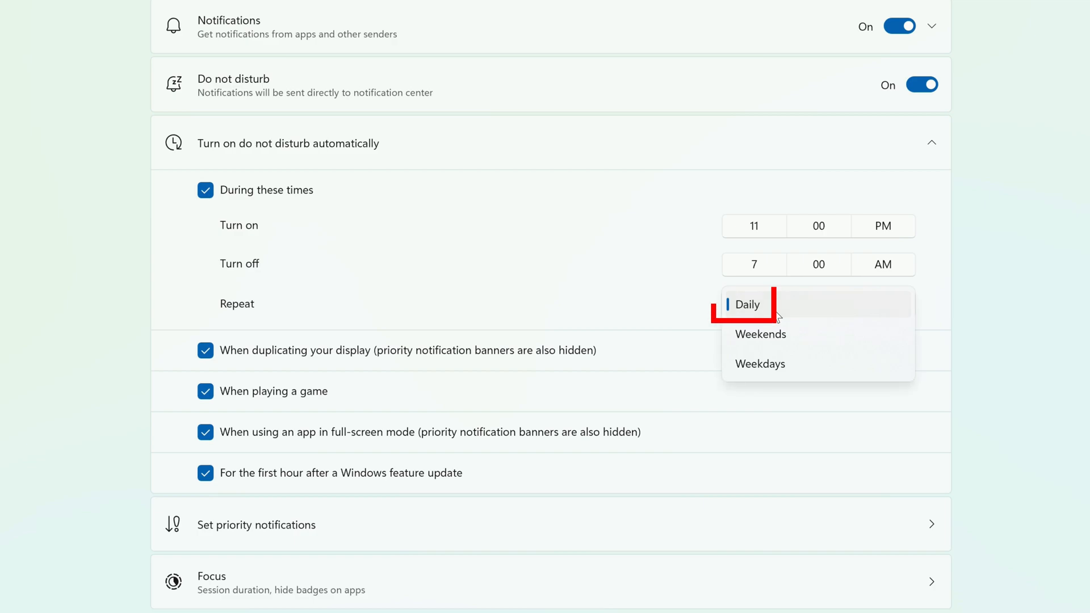